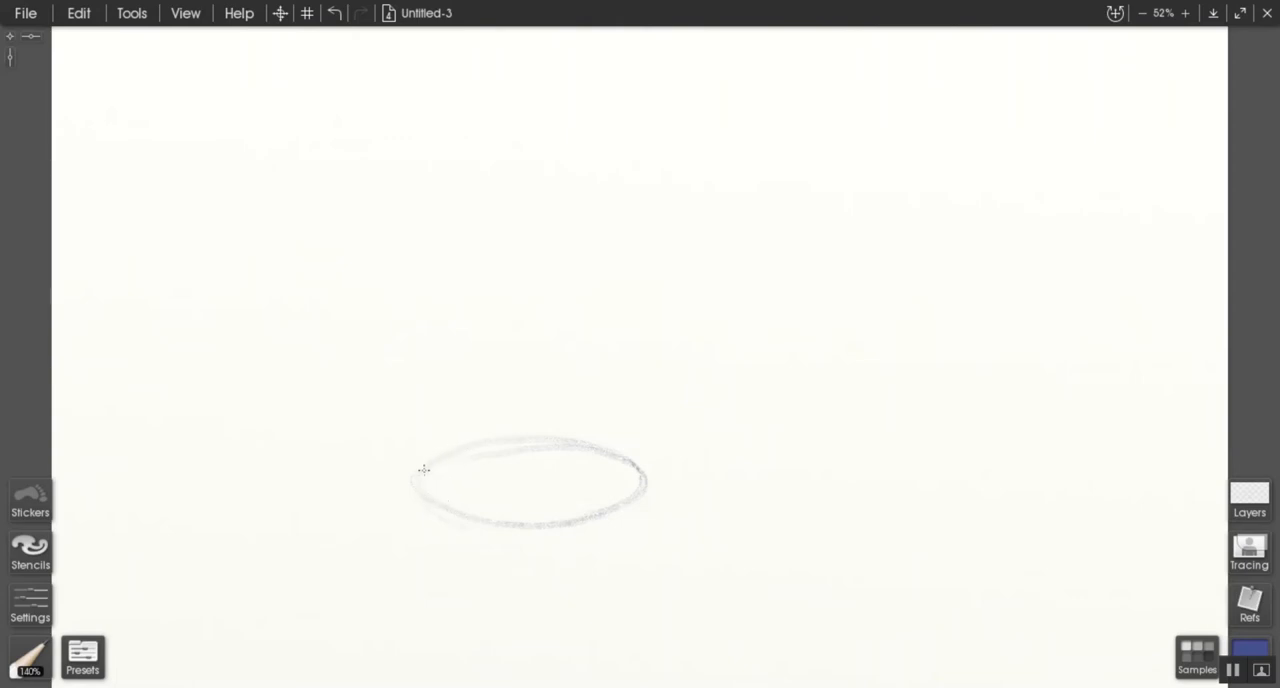
mouse_move(603, 391)
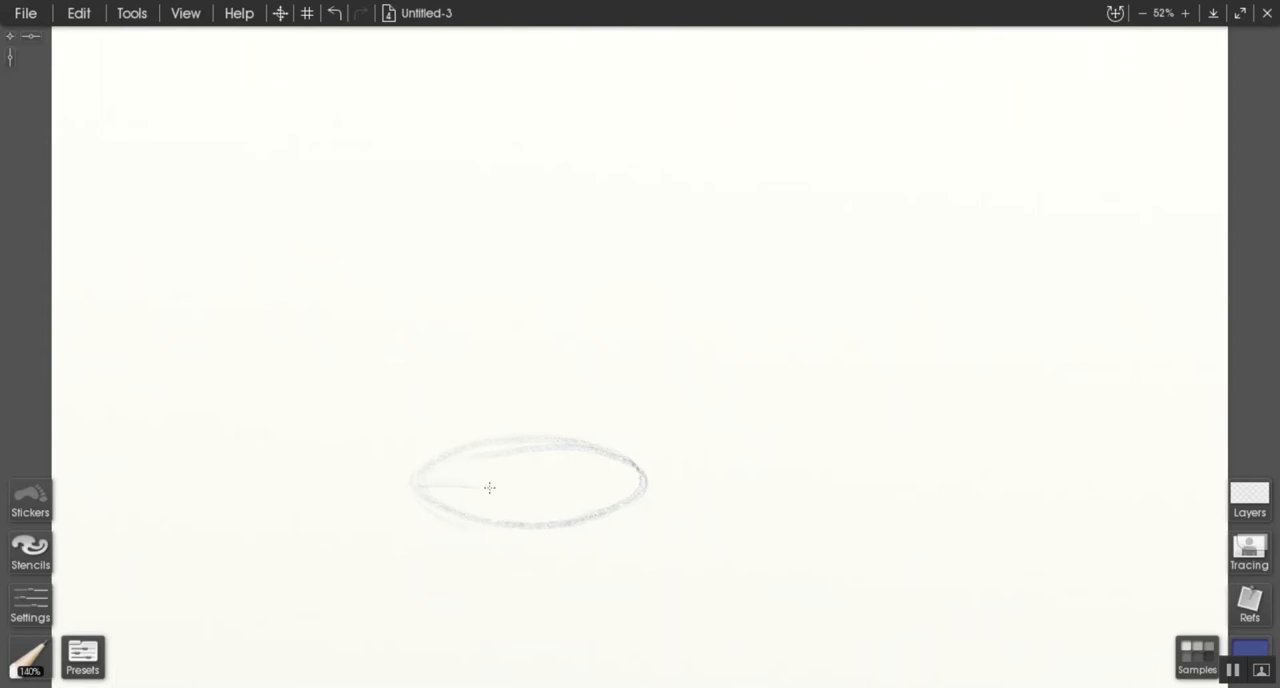
Draw a horizontal pencil axis line across the ellipse
left_click_drag(490, 488, 625, 485)
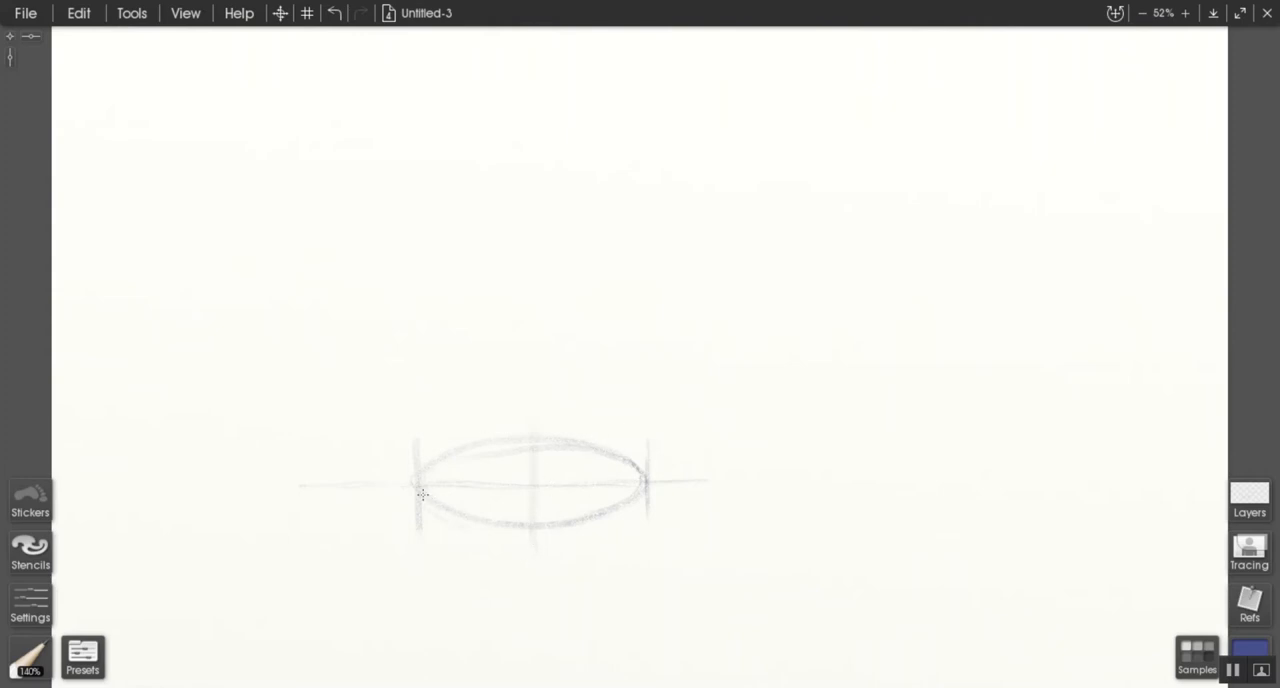
mouse_move(523, 529)
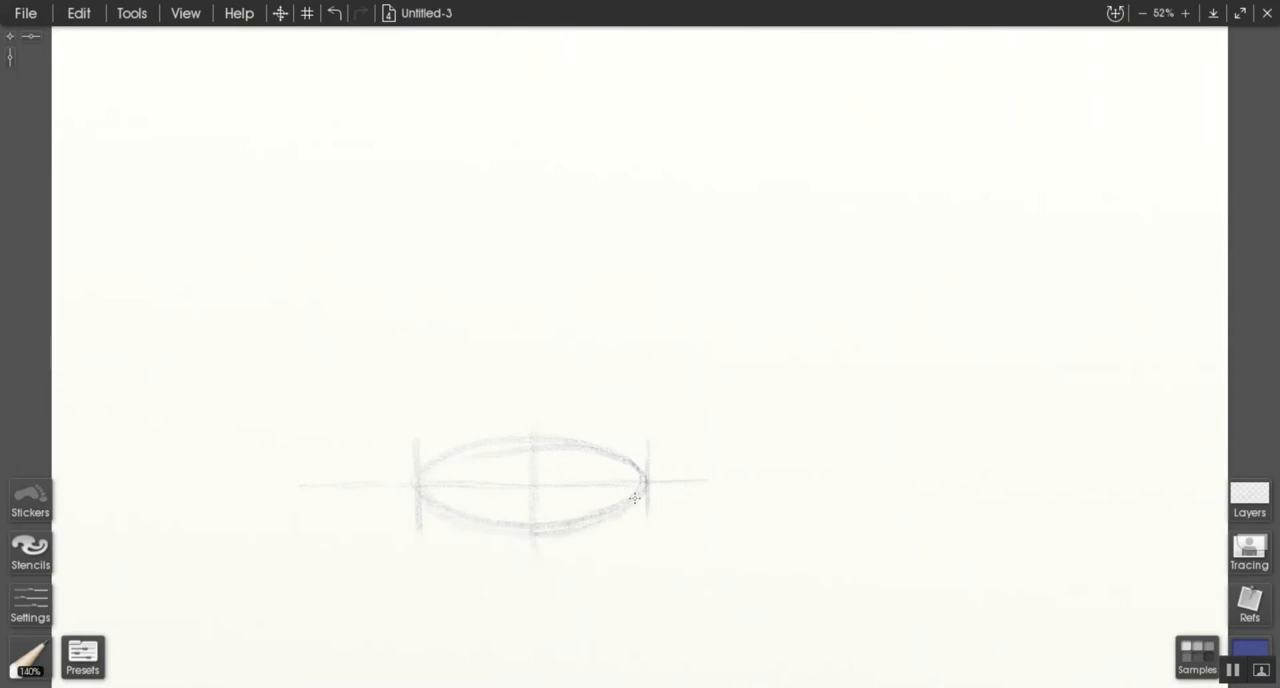
mouse_move(527, 330)
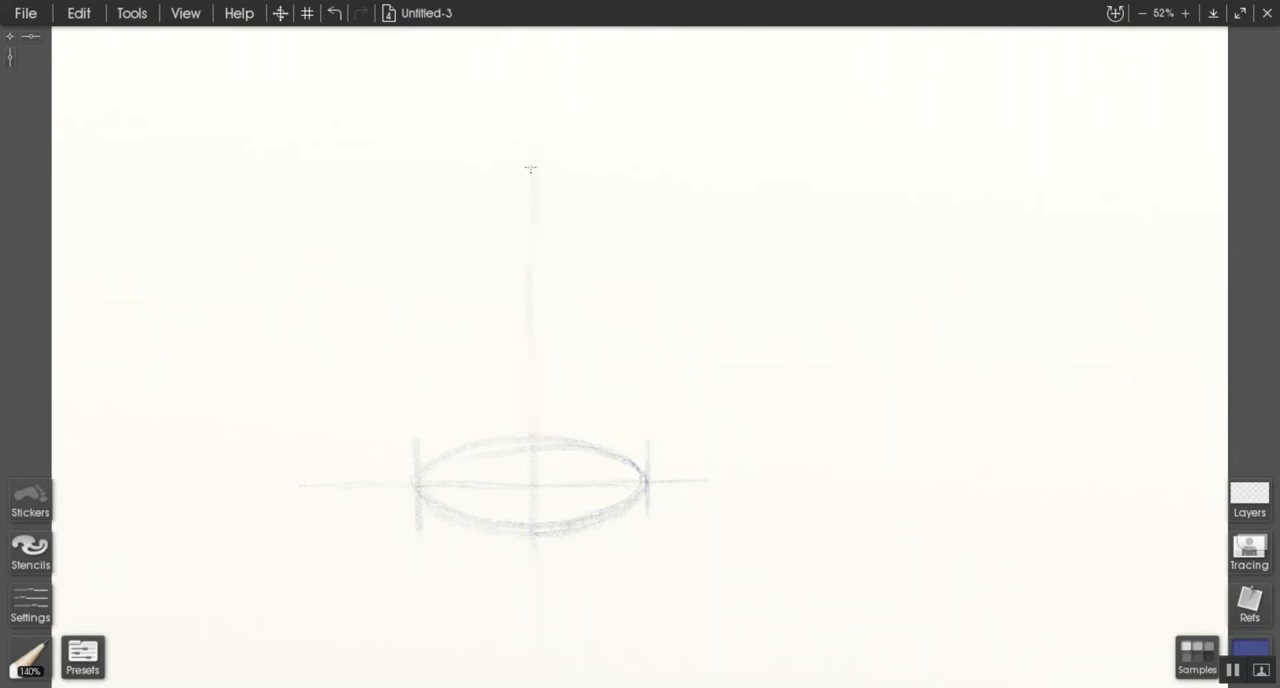
mouse_move(457, 263)
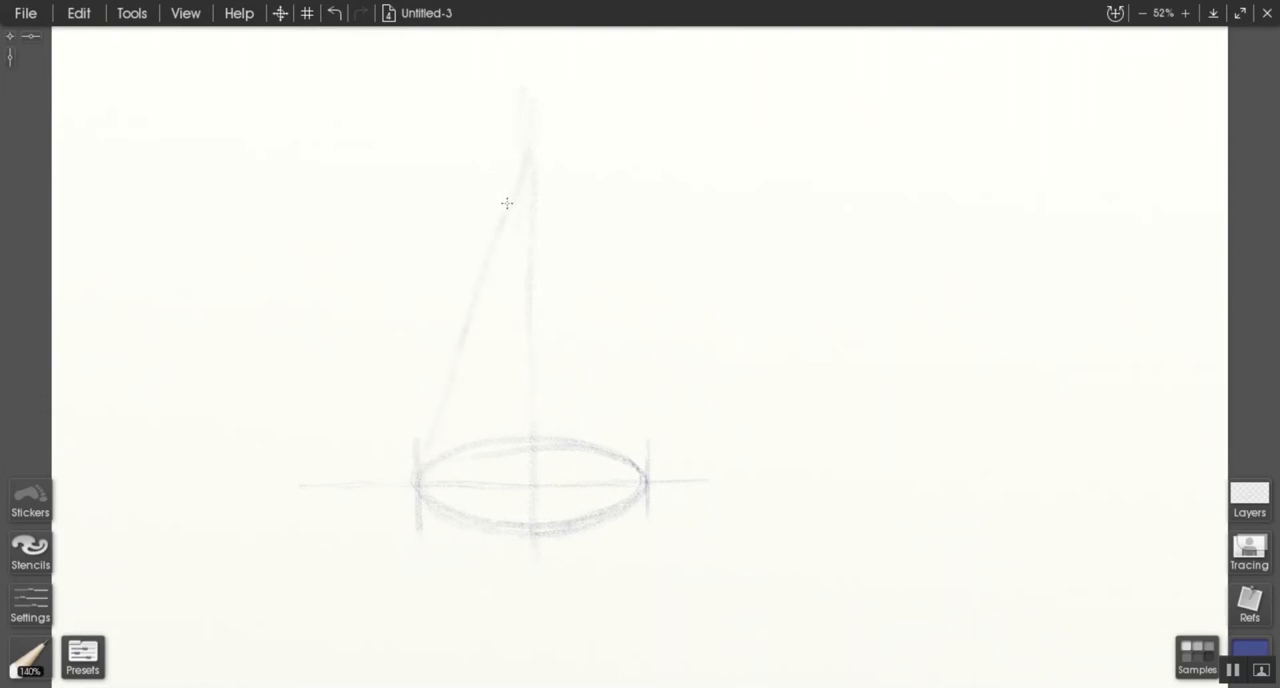
mouse_move(543, 188)
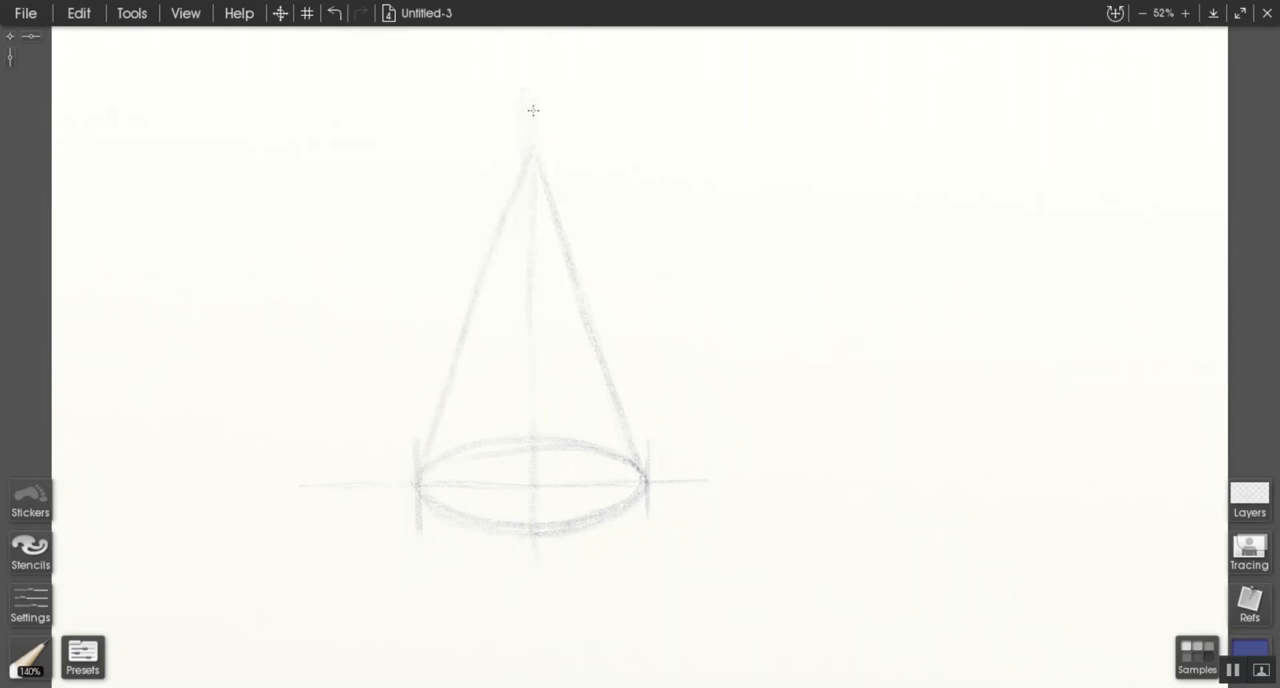
mouse_move(559, 487)
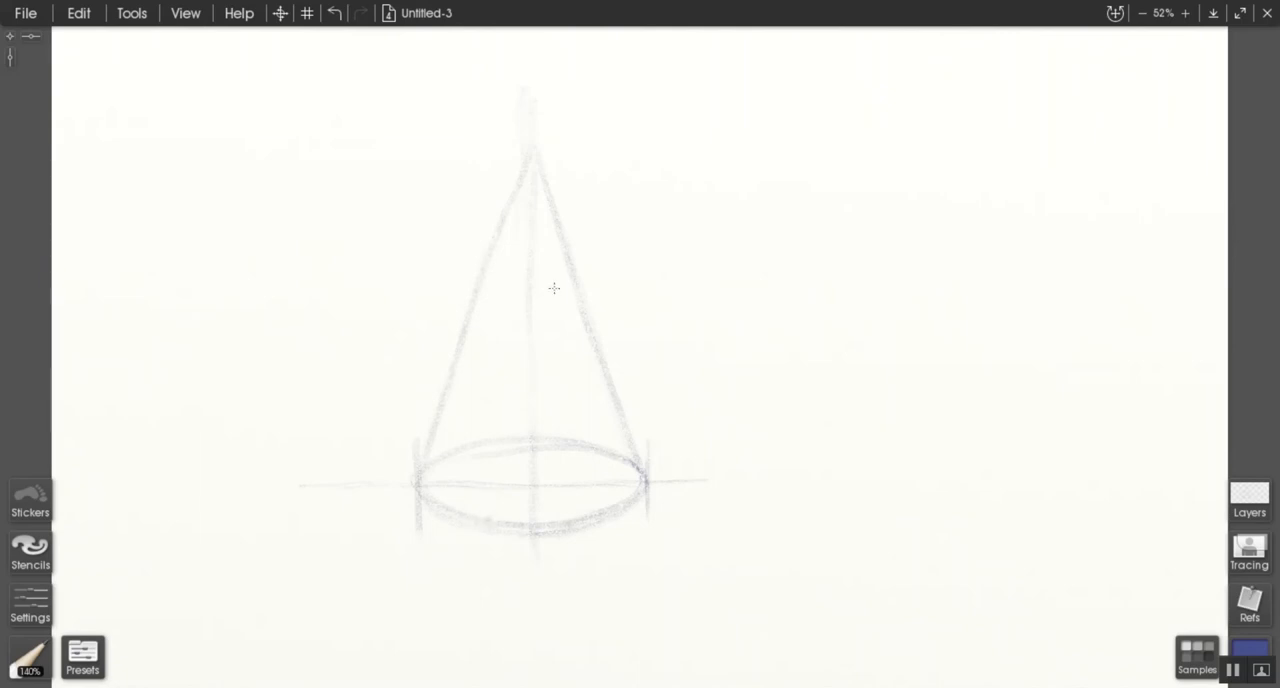
mouse_move(513, 224)
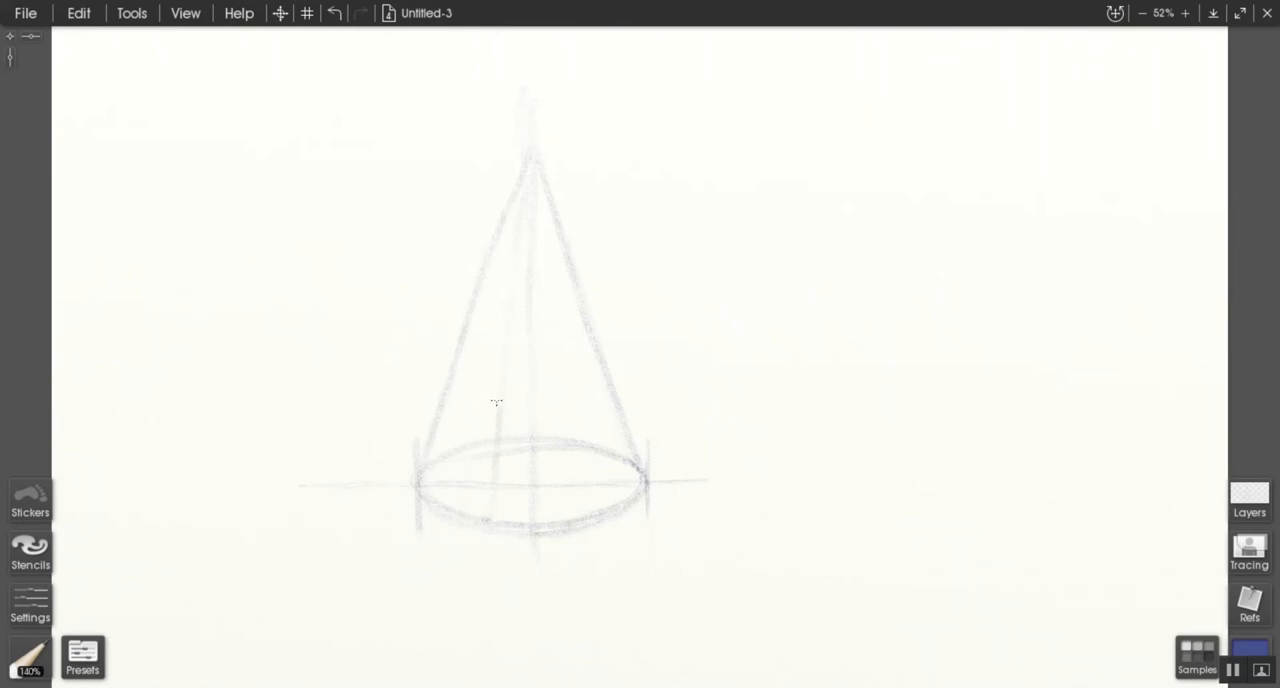
Sketch a pencil line from the apex down to the front of the ellipse base
left_click_drag(528, 165, 495, 400)
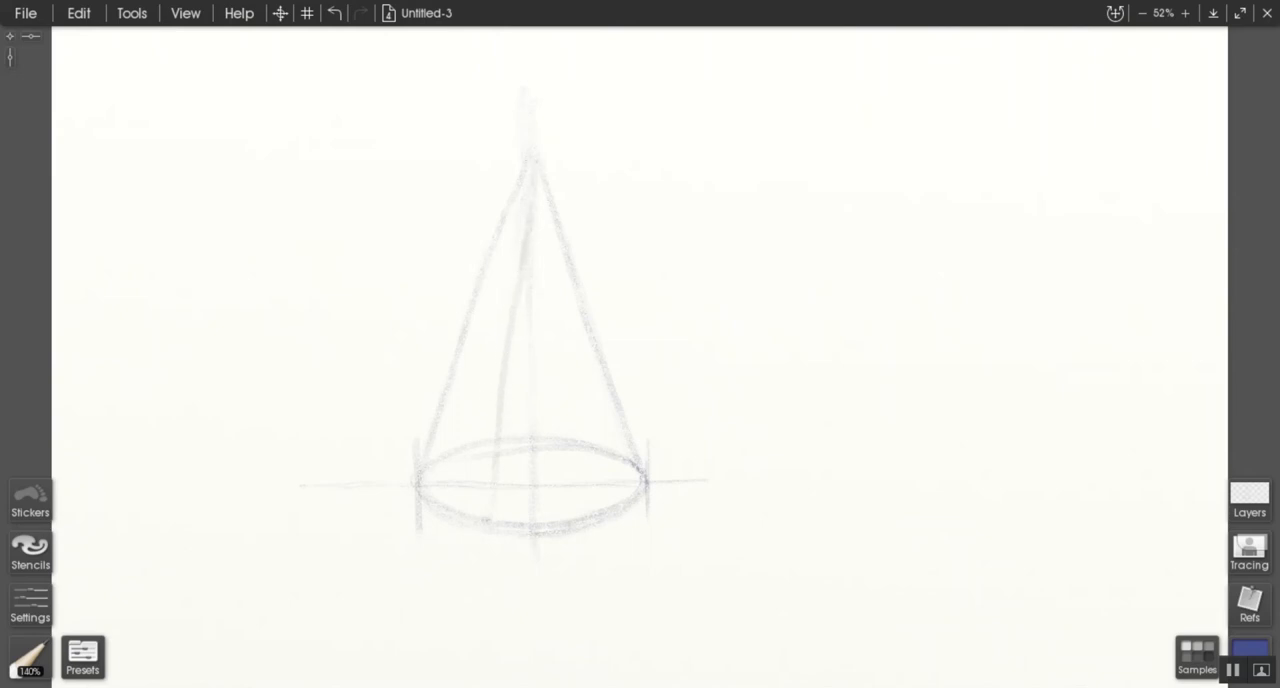